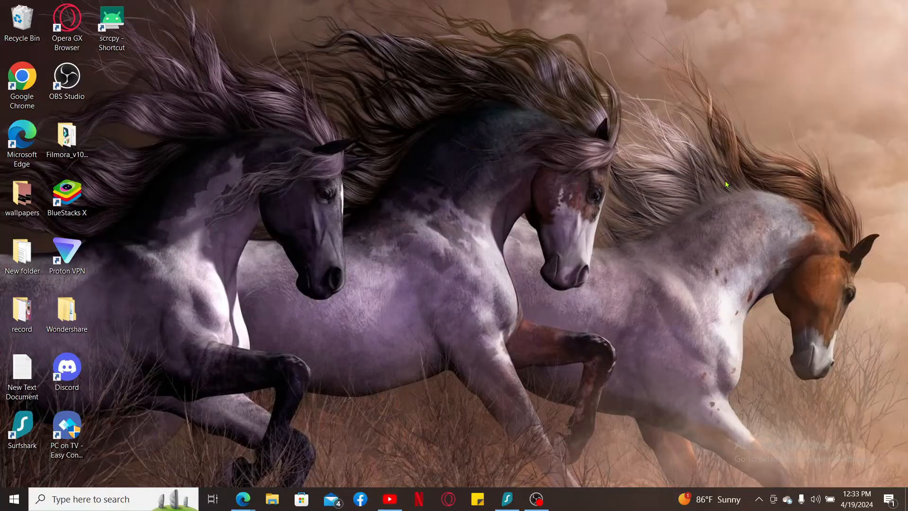
pyautogui.moveTo(345, 311)
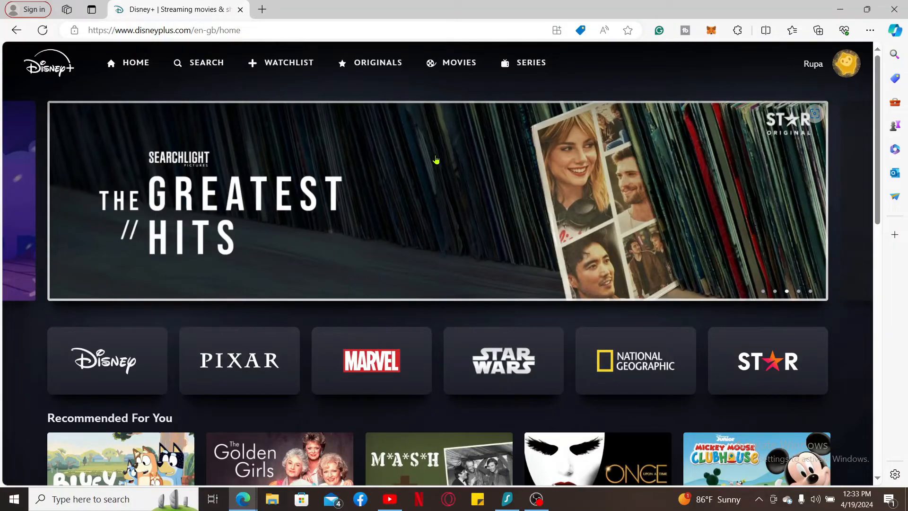
pyautogui.moveTo(617, 269)
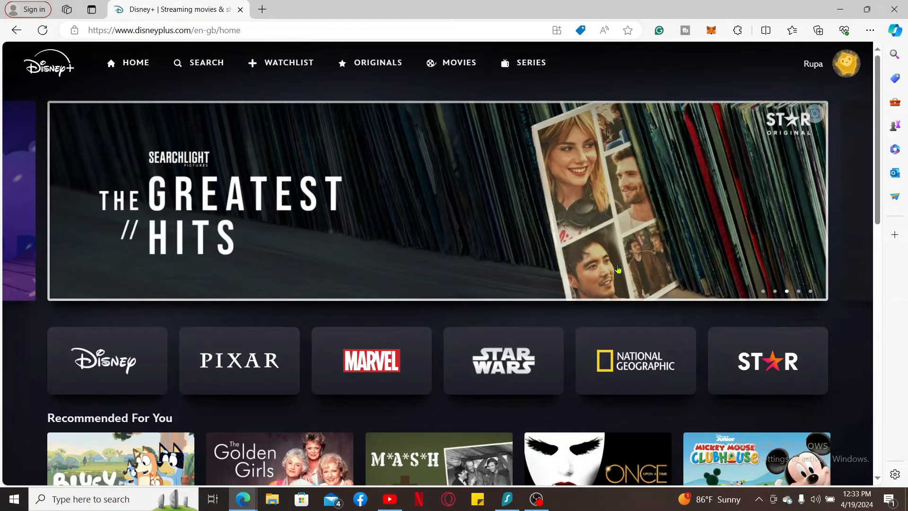
pyautogui.moveTo(591, 224)
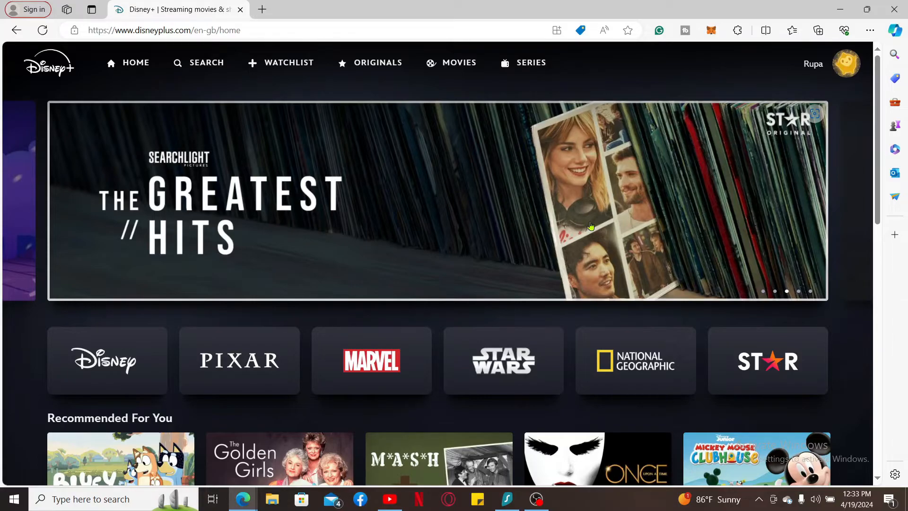
pyautogui.moveTo(792, 201)
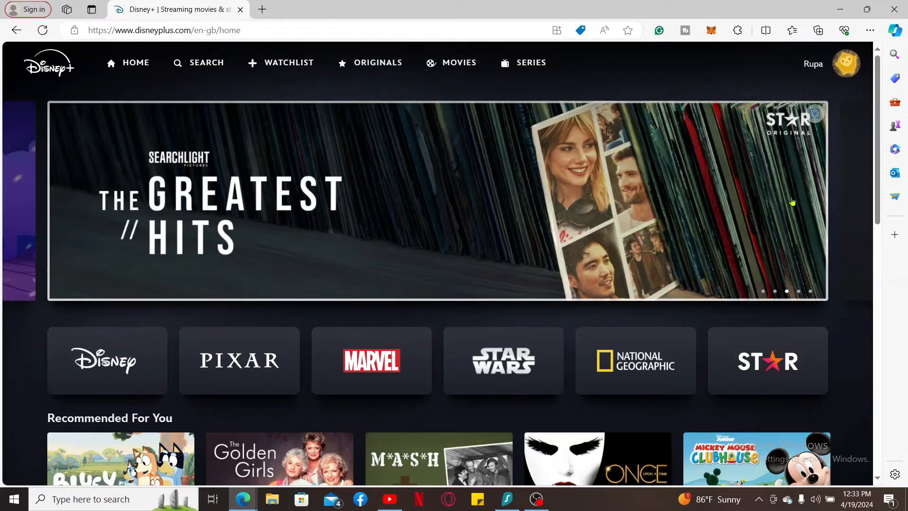
# Step: Open the profile menu from the avatar at the top right of the home page
pyautogui.click(846, 63)
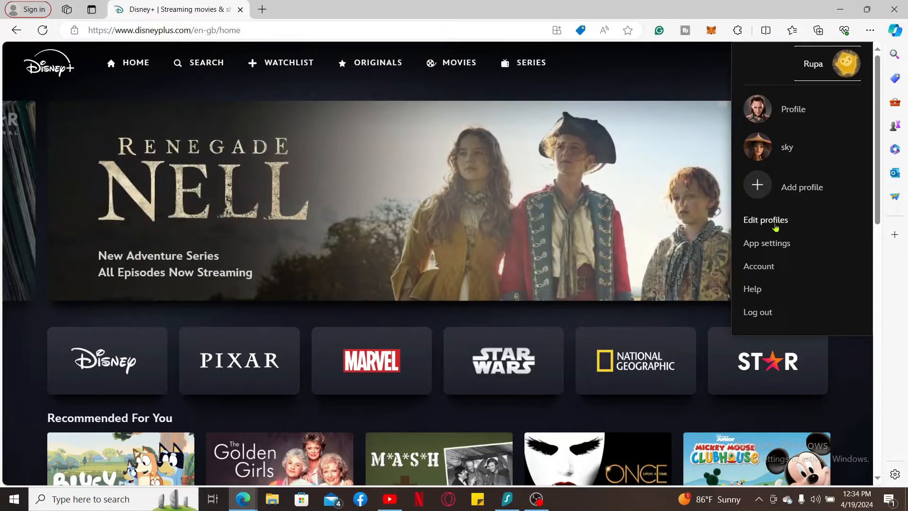
# Step: Go to the Edit profiles page from the profile menu
pyautogui.click(765, 219)
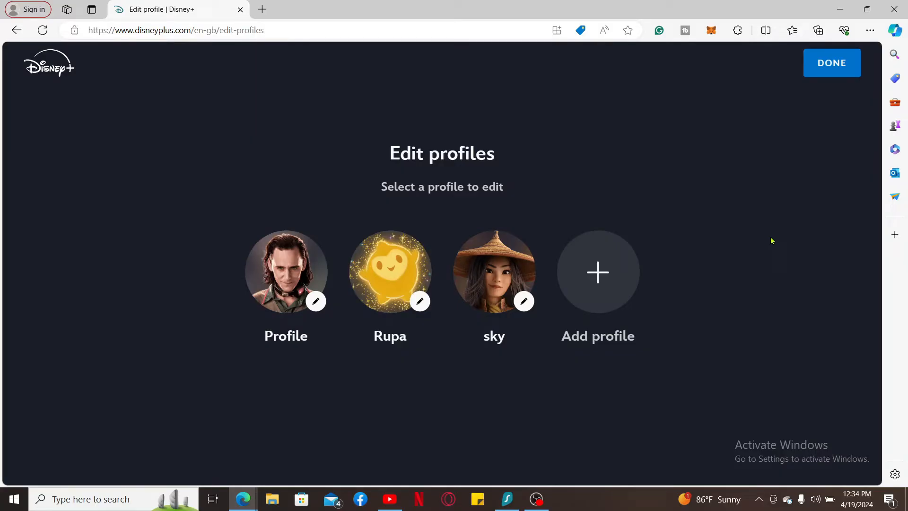
pyautogui.moveTo(361, 358)
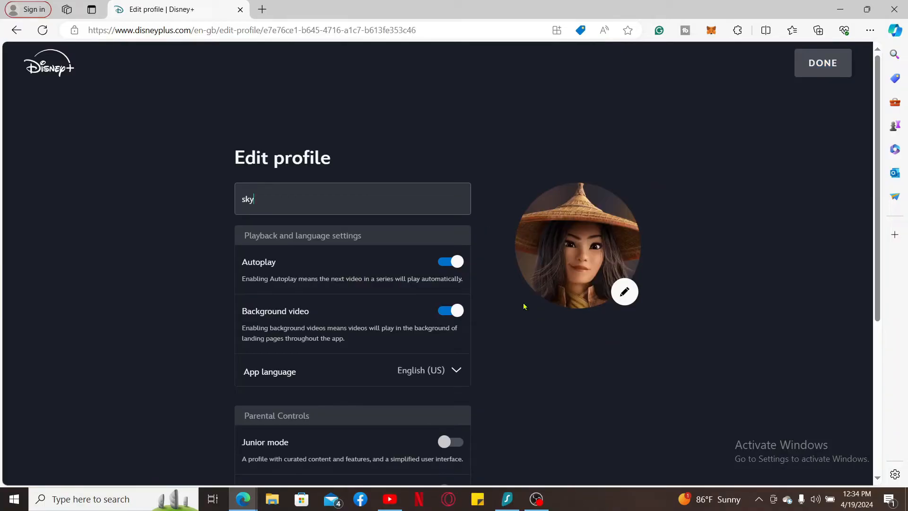
pyautogui.click(450, 261)
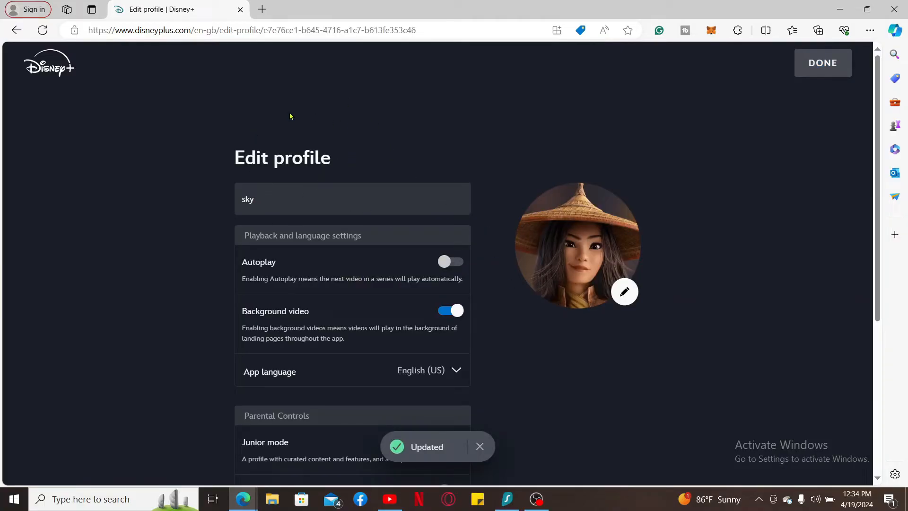
pyautogui.scroll(-3)
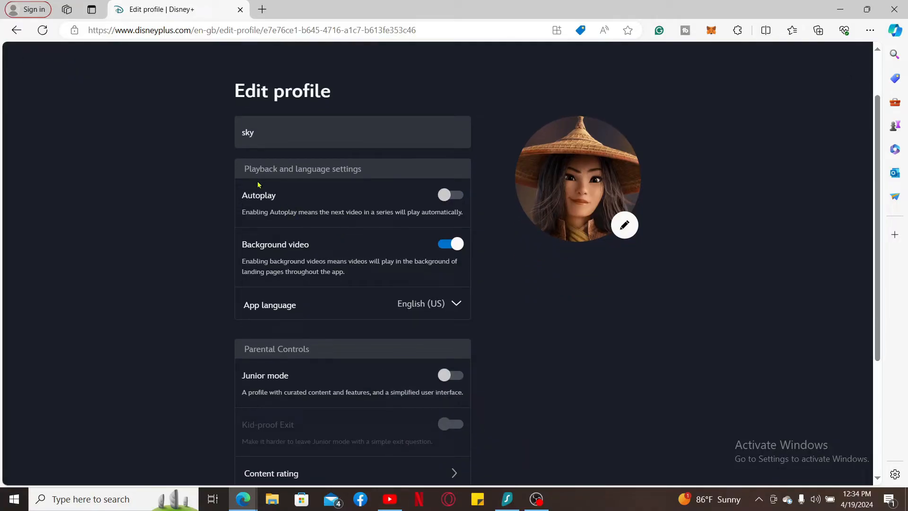
pyautogui.moveTo(340, 178)
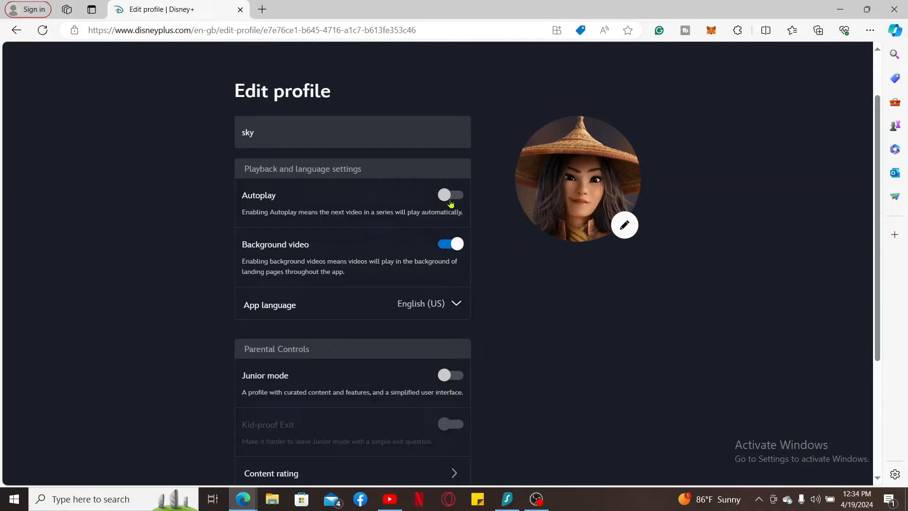
pyautogui.click(451, 195)
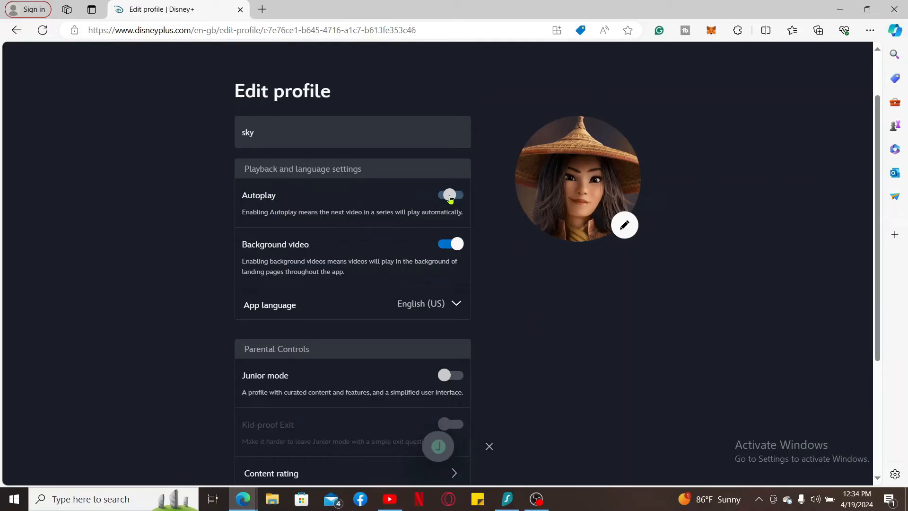
pyautogui.click(450, 195)
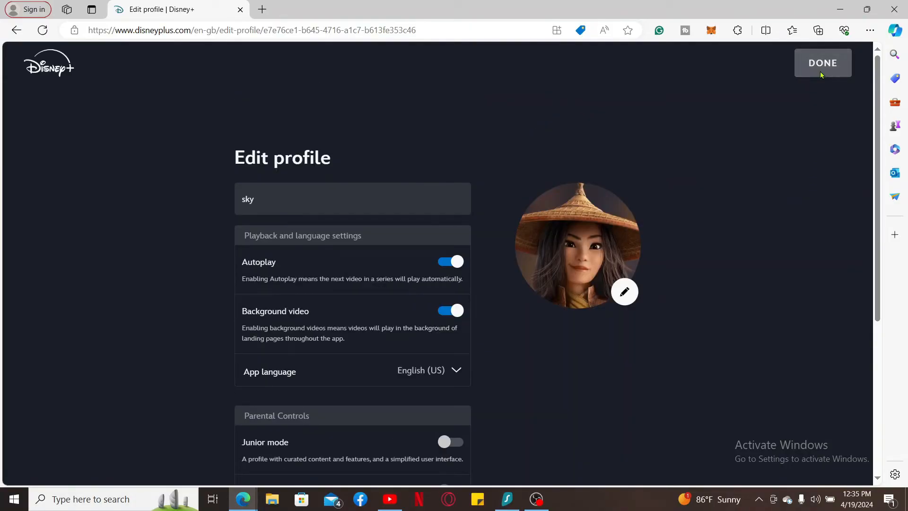
# Step: Select DONE on sky's Edit profile page to return to the profiles list
pyautogui.click(822, 62)
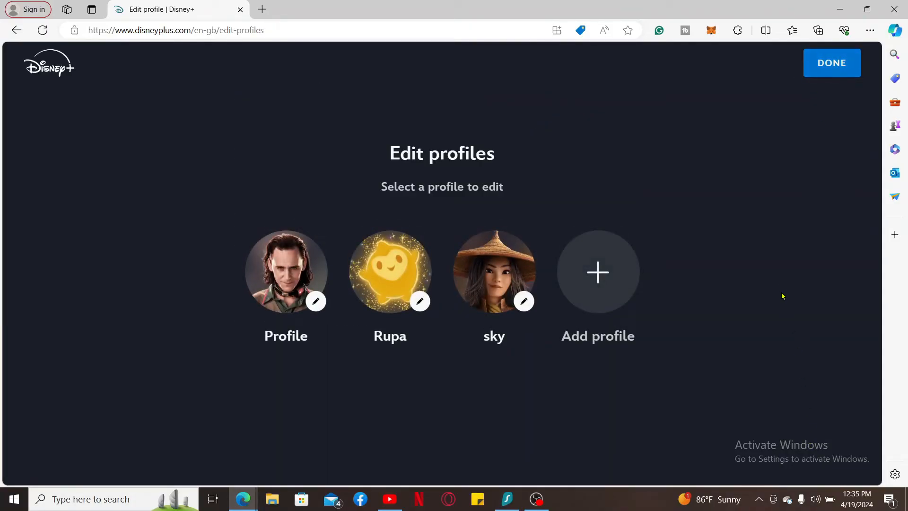
pyautogui.moveTo(781, 289)
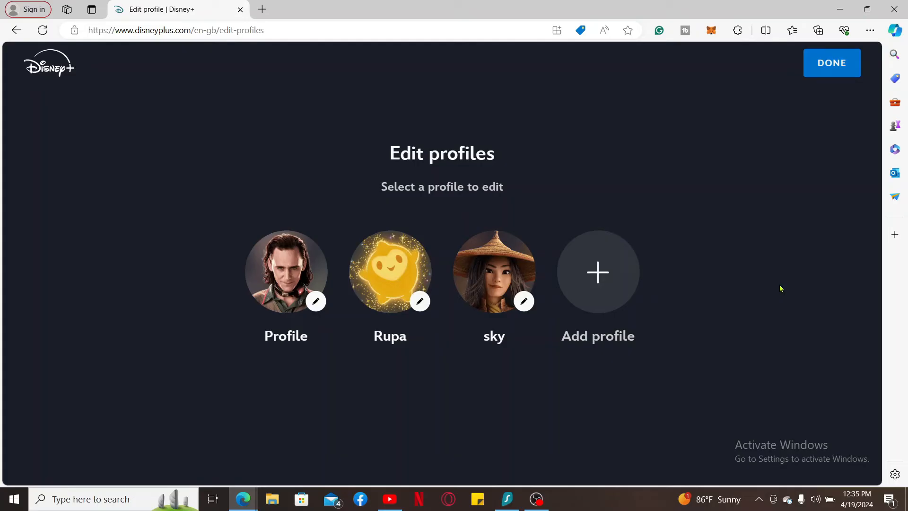
pyautogui.moveTo(839, 51)
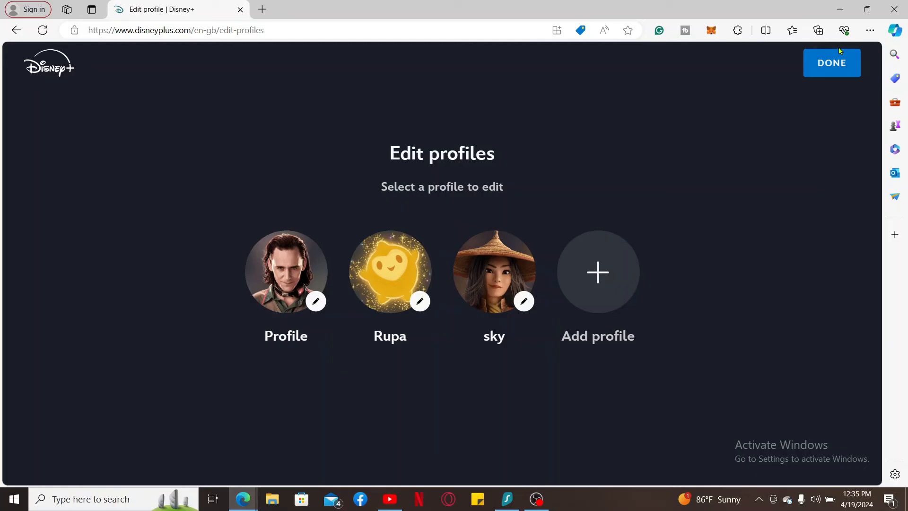